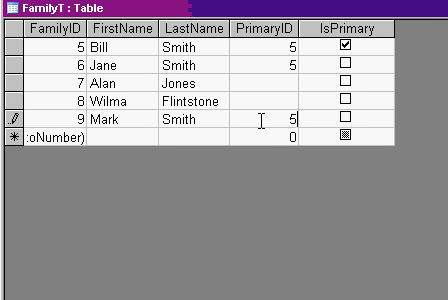
Step: Add the Jones and Flintstone family records to FamilyT with PrimaryID values such as 12
{"action": "left_click", "coordinate": [200, 42]}
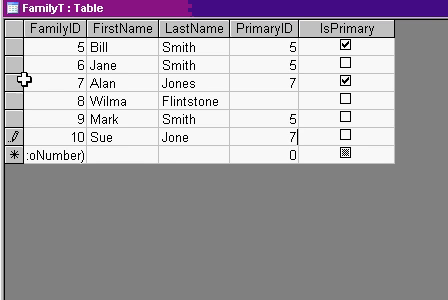
{"action": "left_click", "coordinate": [8, 76]}
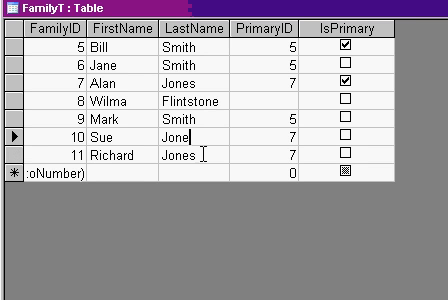
{"action": "type", "text": "s"}
{"action": "left_click", "coordinate": [194, 172]}
{"action": "type", "text": "Fliun"}
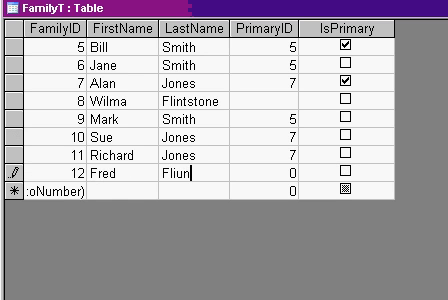
{"action": "type", "text": "Flintstone"}
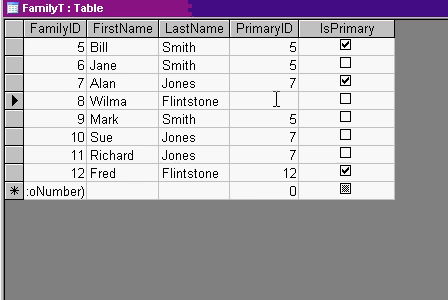
{"action": "type", "text": "12"}
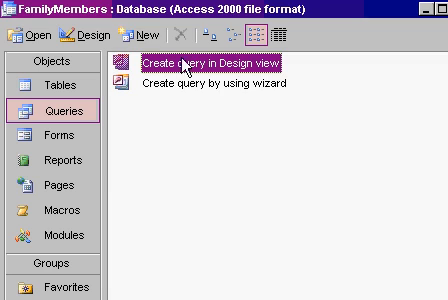
Step: Build a design-view query on FamilyT filtering IsPrimary = True, hidden, and save it as PrimaryQ
{"action": "left_click", "coordinate": [130, 38]}
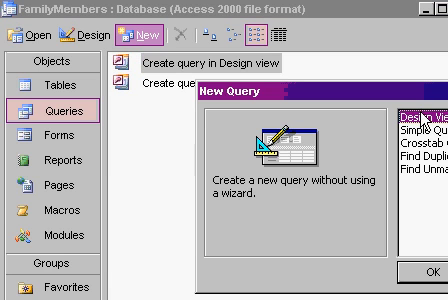
{"action": "left_click", "coordinate": [436, 252]}
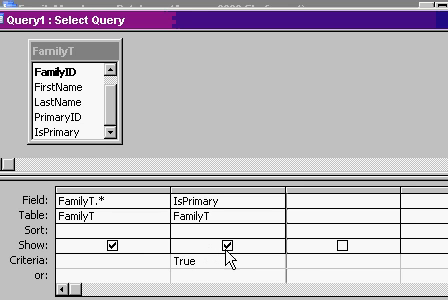
{"action": "left_click", "coordinate": [224, 248]}
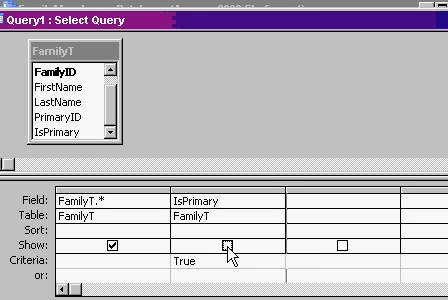
{"action": "key", "text": "ctrl+s"}
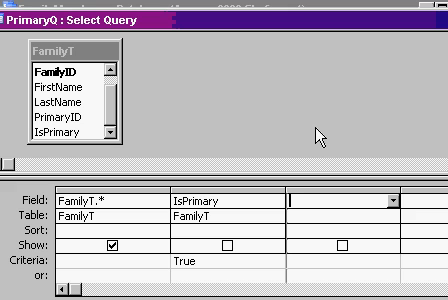
Step: Add the calculated field FullName: LastName & ", " & FirstName to PrimaryQ
{"action": "type", "text": "FullName:"}
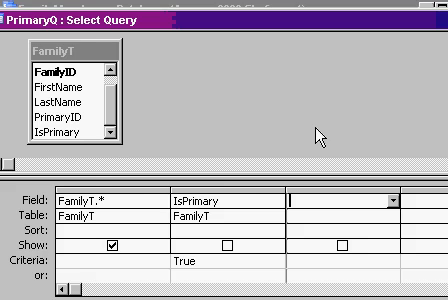
{"action": "type", "text": "FullName: LastName & \", \" & FirstName"}
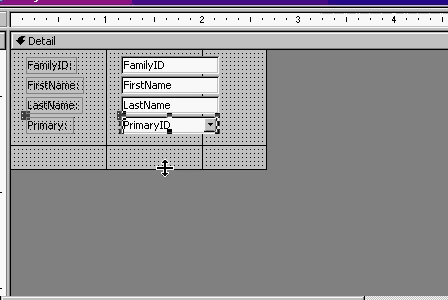
Step: Replace the PrimaryID text box with a PrimaryQ combo box storing FamilyID
{"action": "key", "text": "Delete"}
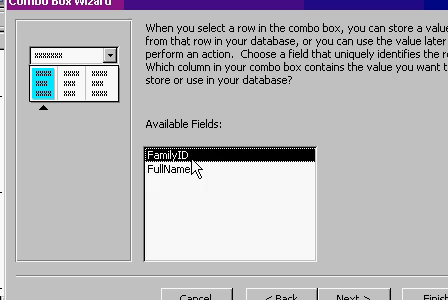
{"action": "left_click", "coordinate": [376, 272]}
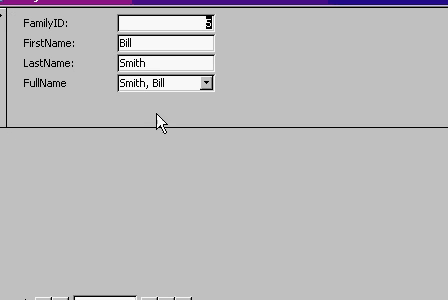
{"action": "mouse_move", "coordinate": [204, 94]}
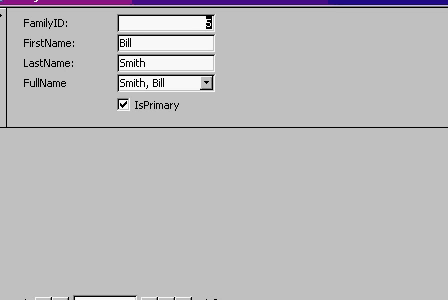
Step: Browse to Wilma's record and set her primary to Flintstone, Fred from the combo box
{"action": "left_click", "coordinate": [156, 266]}
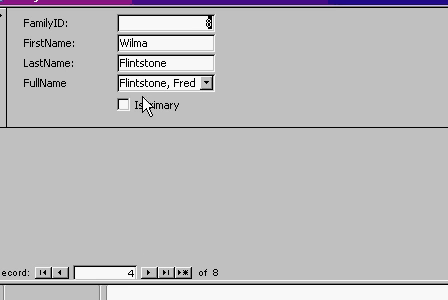
{"action": "left_click", "coordinate": [208, 84]}
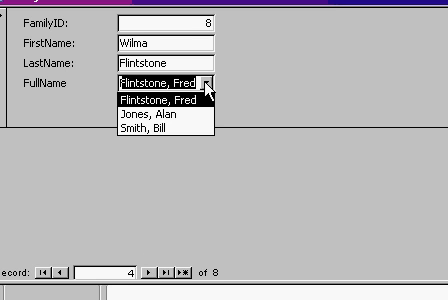
{"action": "left_click", "coordinate": [160, 98]}
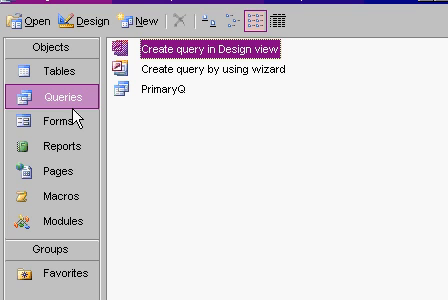
{"action": "mouse_move", "coordinate": [78, 120]}
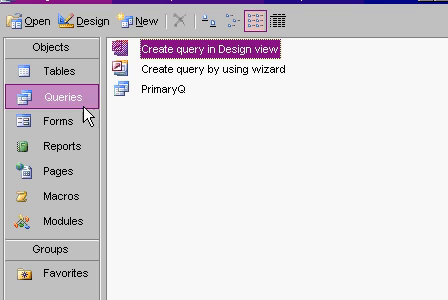
Step: Create the FamilyT self-join query on PrimaryID to FamilyT_1.FamilyID and save it as FamilyWithPrimaryQ
{"action": "left_click", "coordinate": [130, 18]}
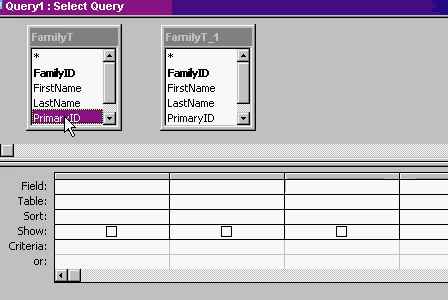
{"action": "mouse_move", "coordinate": [80, 72]}
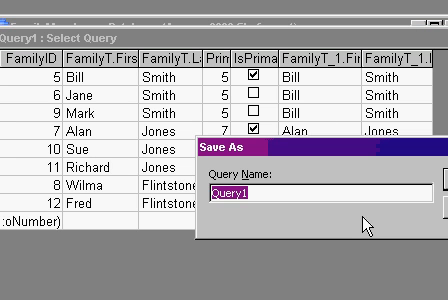
{"action": "type", "text": "FamilyWithPrimaryQ"}
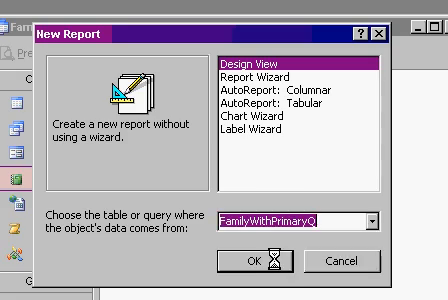
Step: Build a design-view report on FamilyWithPrimaryQ grouped by PrimaryID and save it as FamilyWithPrimaryR
{"action": "left_click", "coordinate": [260, 260]}
{"action": "type", "text": "Family"}
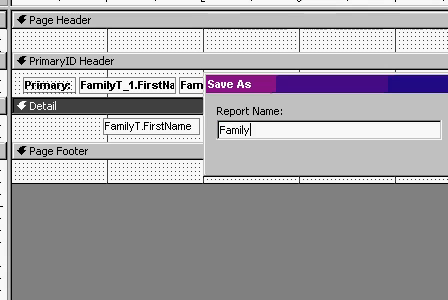
{"action": "type", "text": "WithPrimaryR"}
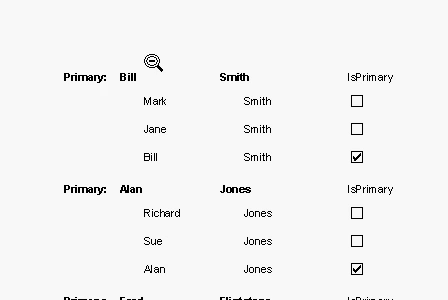
{"action": "mouse_move", "coordinate": [316, 78]}
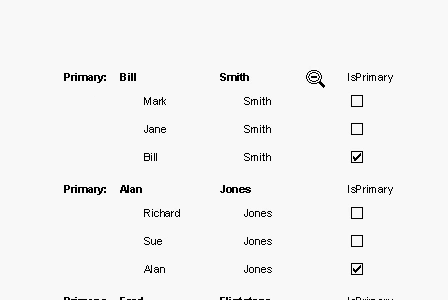
{"action": "left_click", "coordinate": [318, 76]}
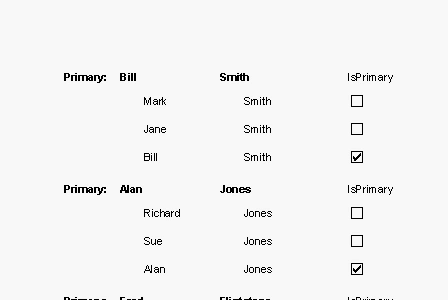
{"action": "scroll", "scroll_direction": "down", "scroll_amount": 3}
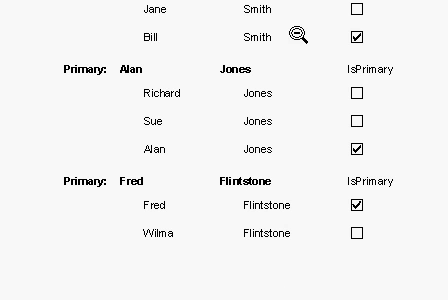
{"action": "mouse_move", "coordinate": [276, 150]}
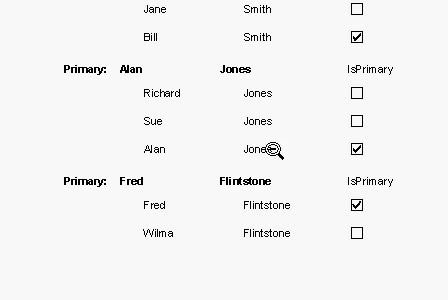
{"action": "mouse_move", "coordinate": [262, 236]}
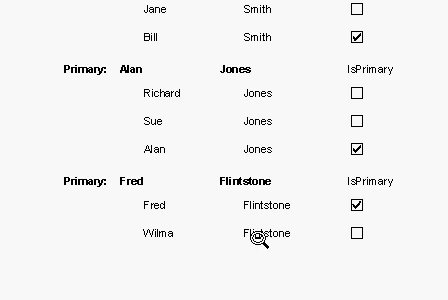
{"action": "mouse_move", "coordinate": [262, 238]}
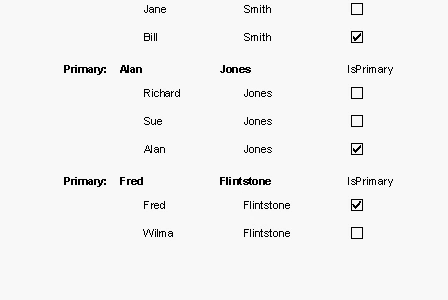